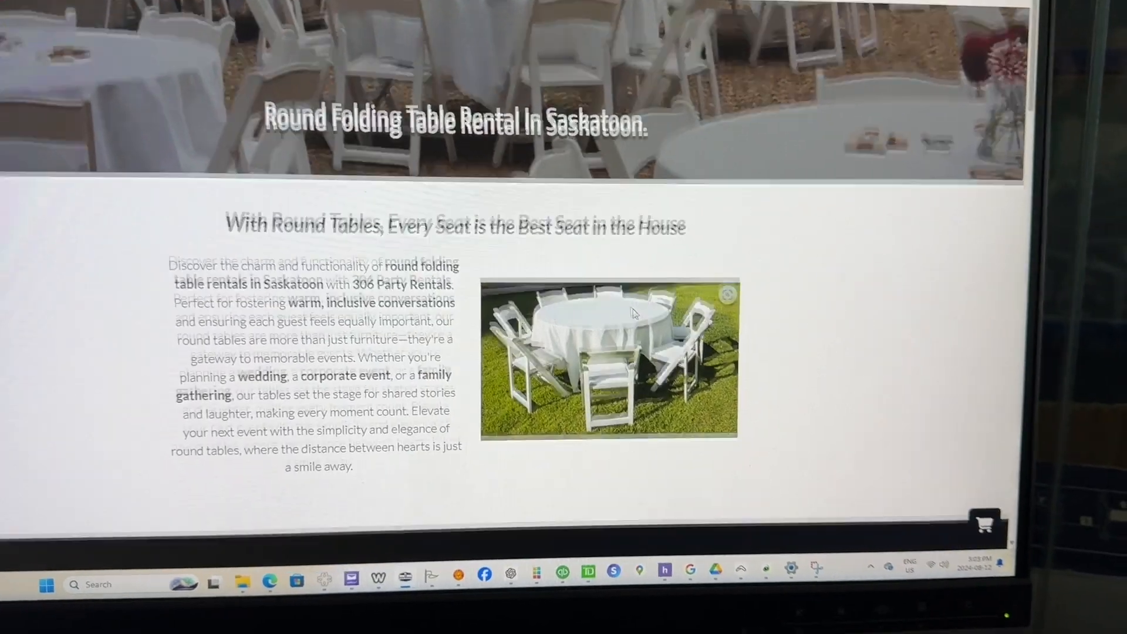
scroll(down, 3)
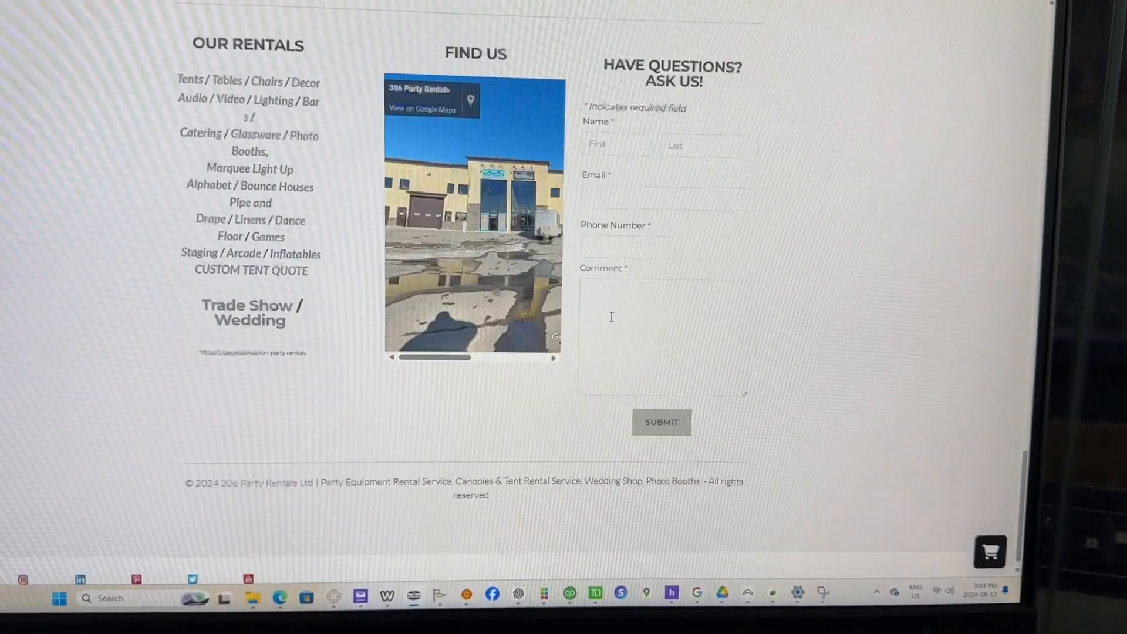